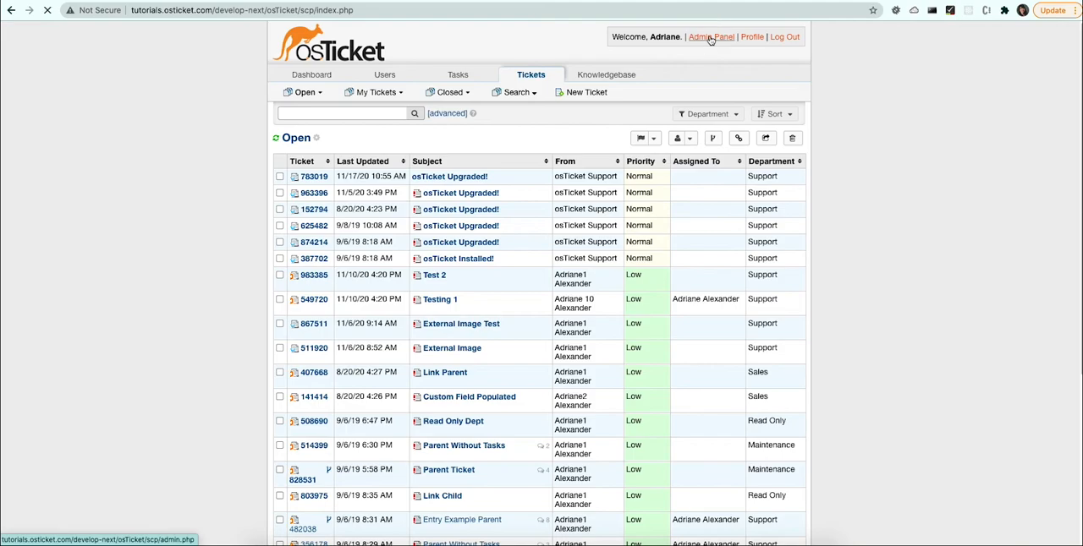
Enable 'Require agents to turn on 2FA' in the admin Agents settings and save
left_click(711, 37)
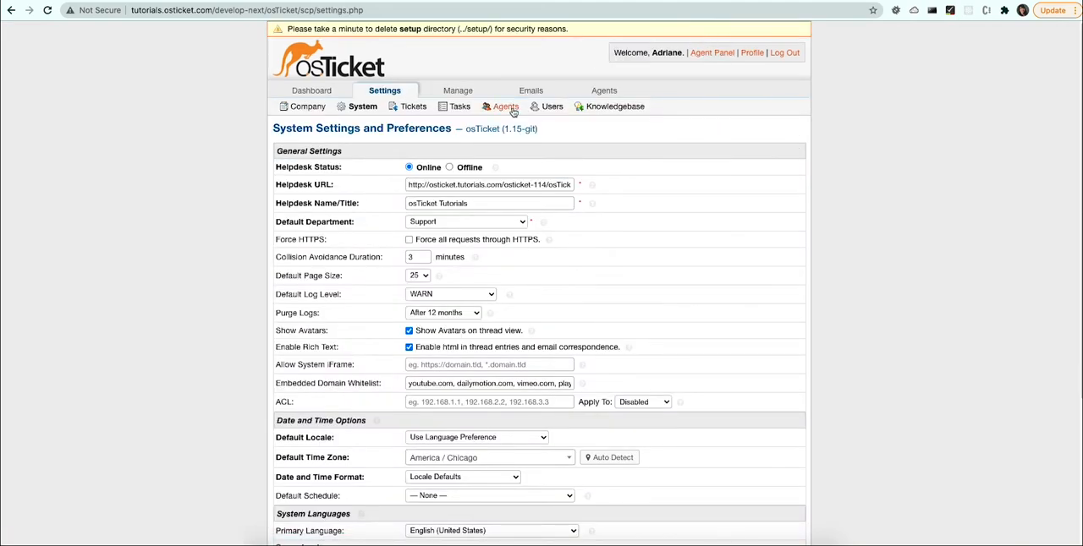
left_click(507, 106)
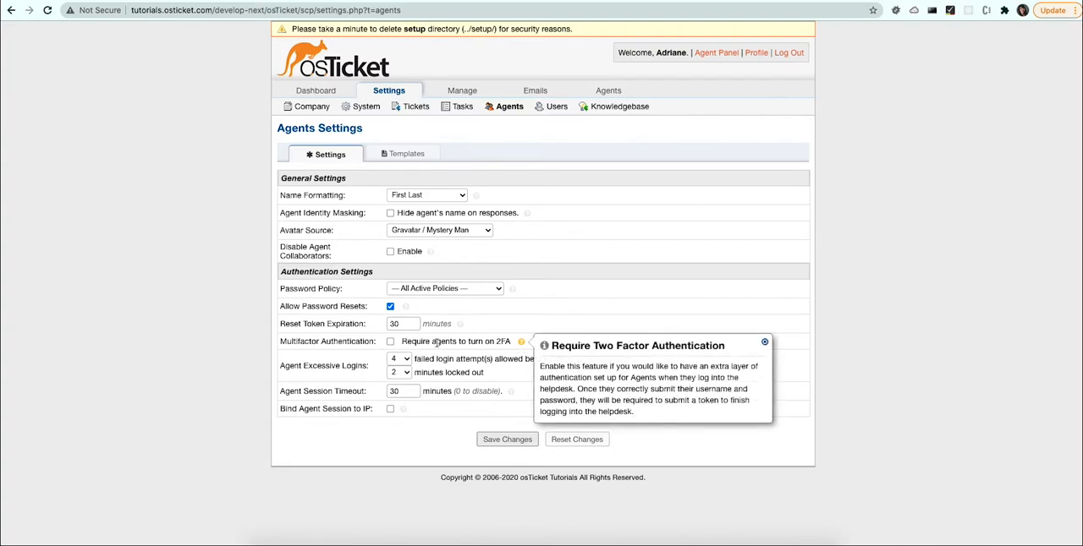
left_click(389, 342)
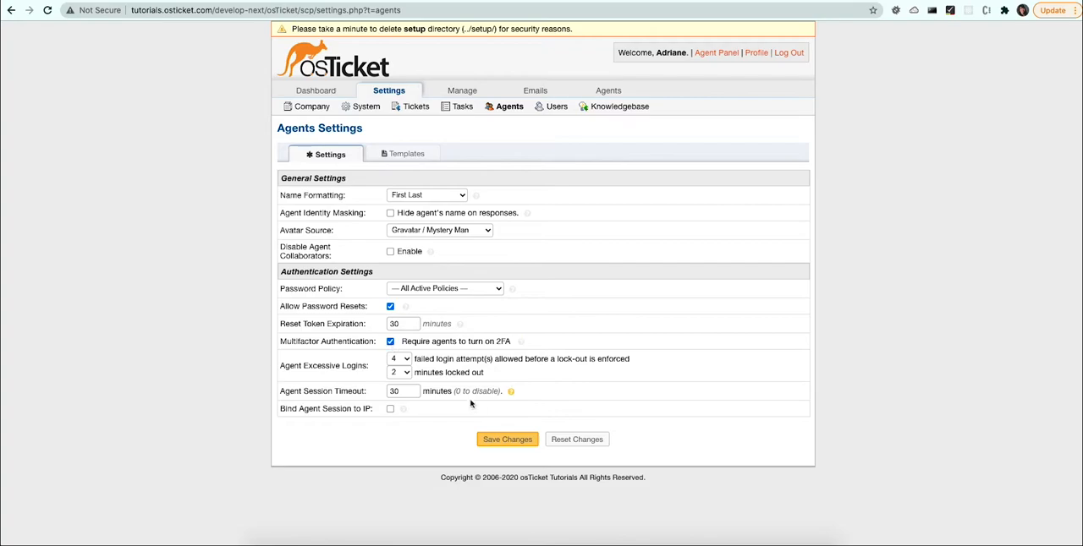
left_click(507, 440)
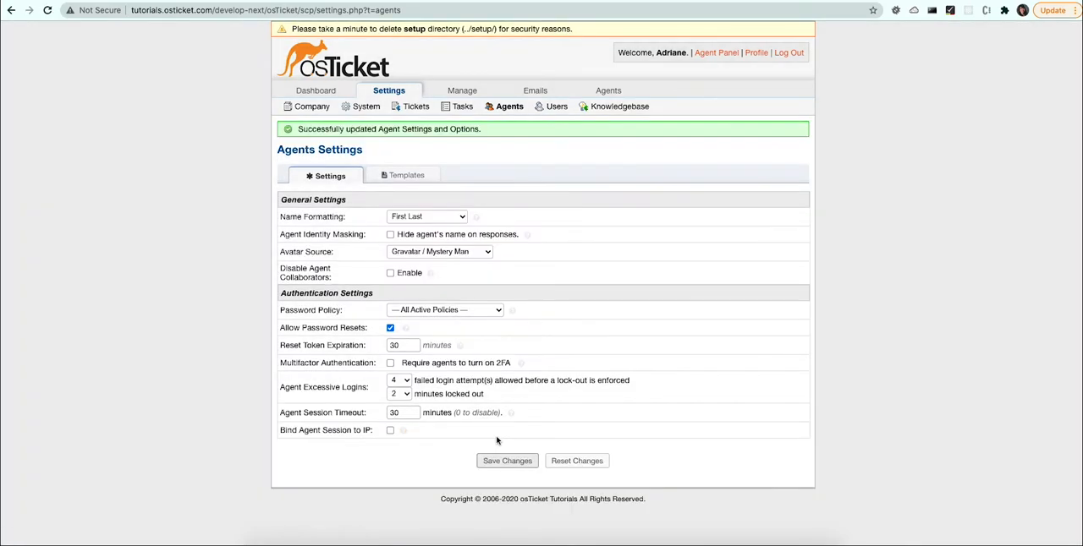
mouse_move(156, 352)
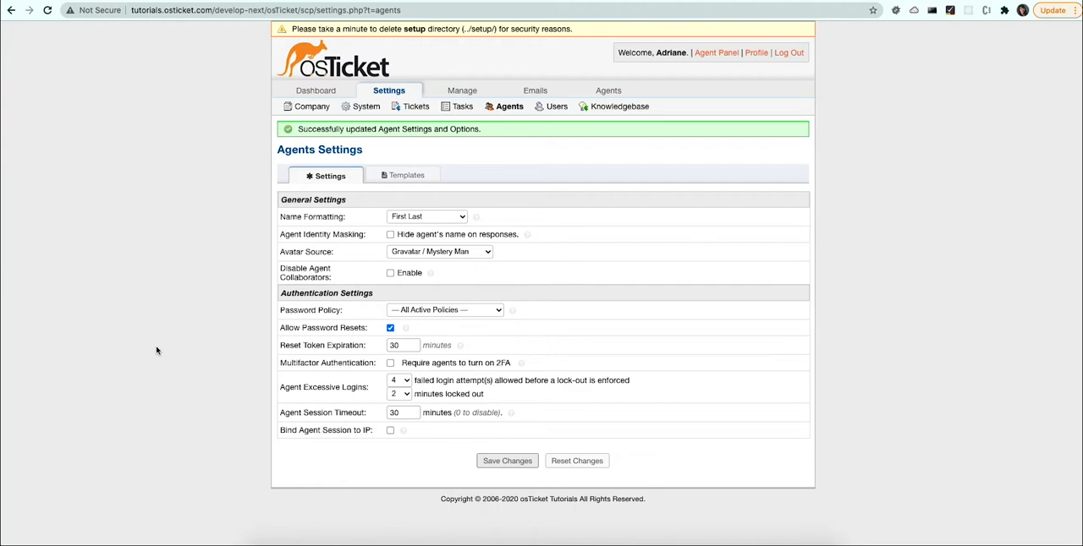
mouse_move(634, 185)
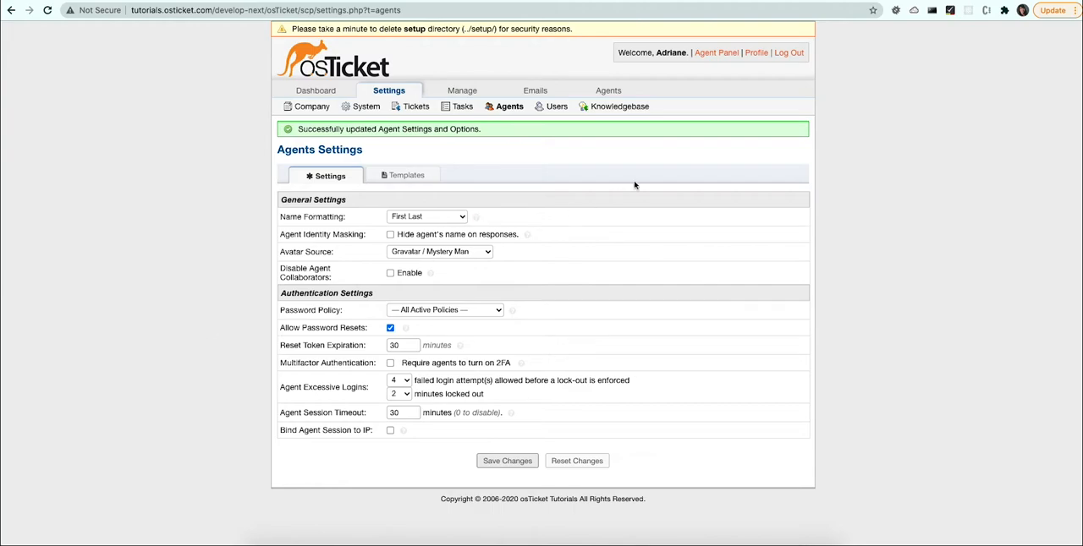
From My Profile's Default 2FA options, choose Email to reach the Email 2FA Setup form
left_click(755, 52)
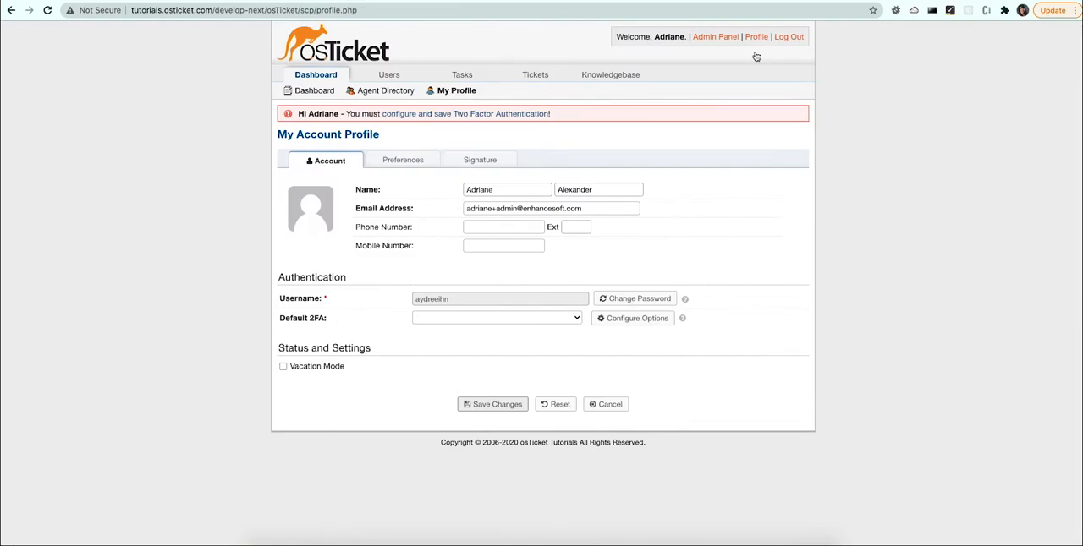
left_click(633, 318)
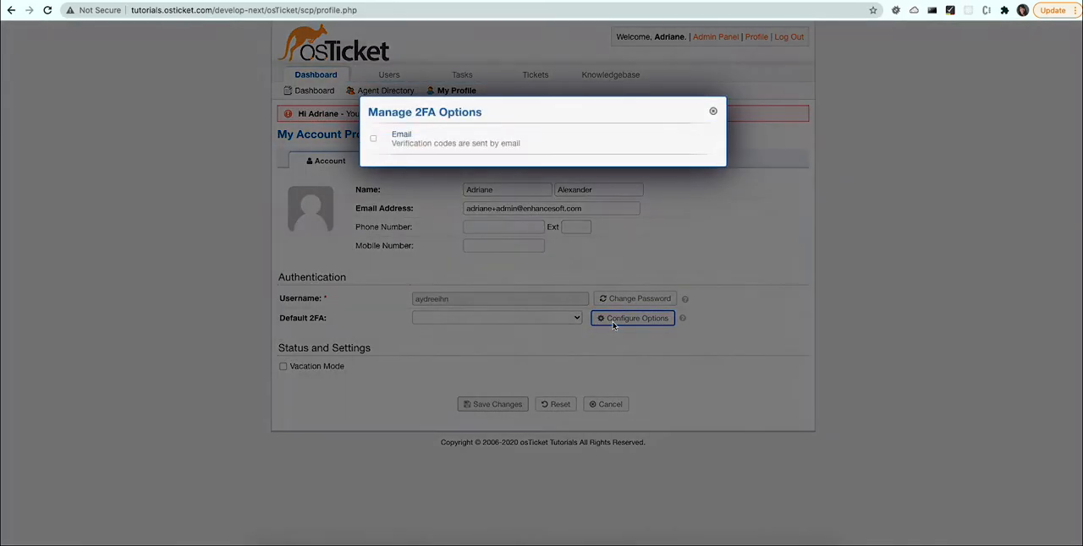
left_click(401, 138)
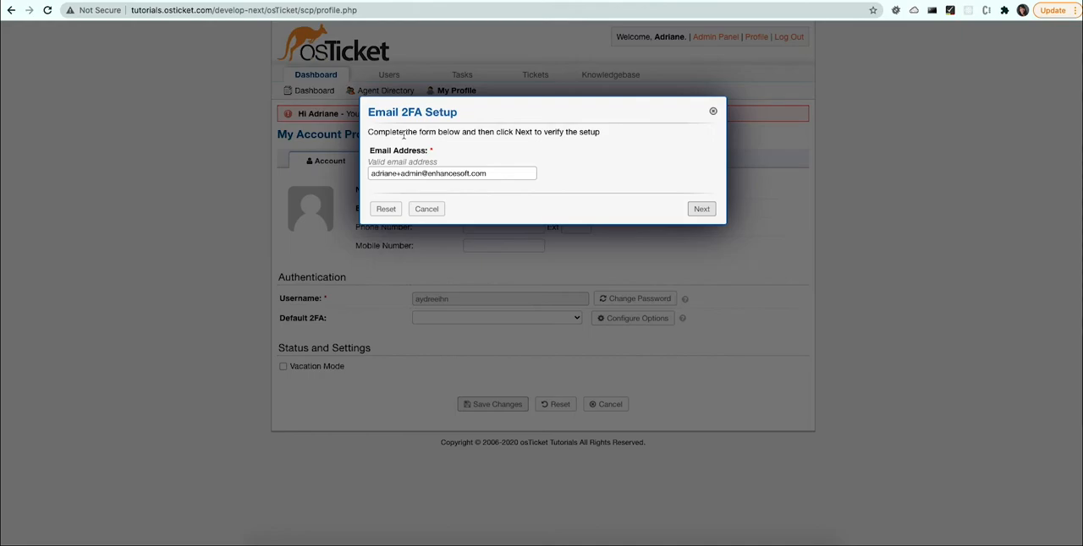
mouse_move(724, 203)
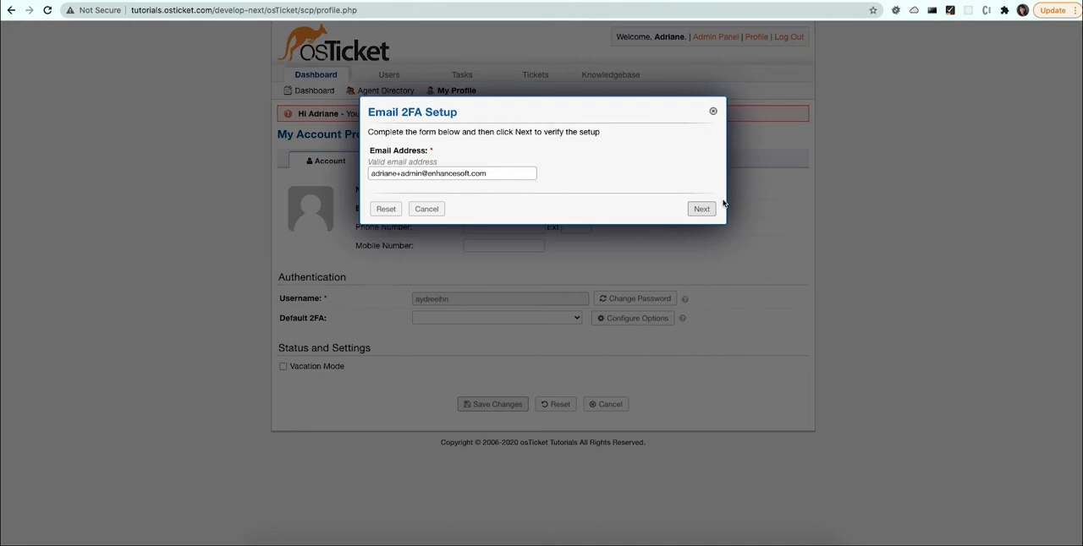
Send the code, copy it from the Gmail message, and verify it to configure Email 2FA
left_click(700, 208)
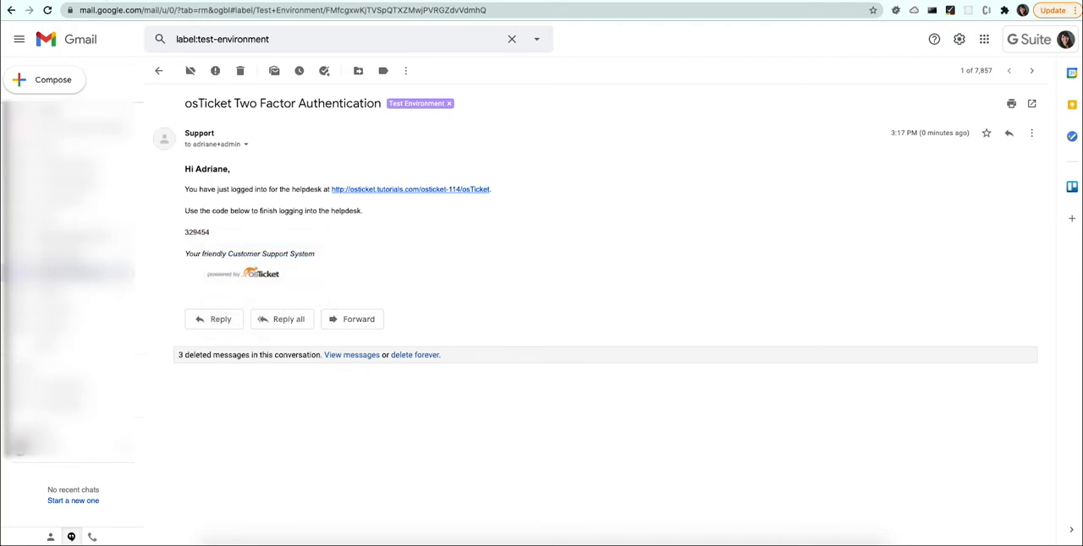
right_click(450, 173)
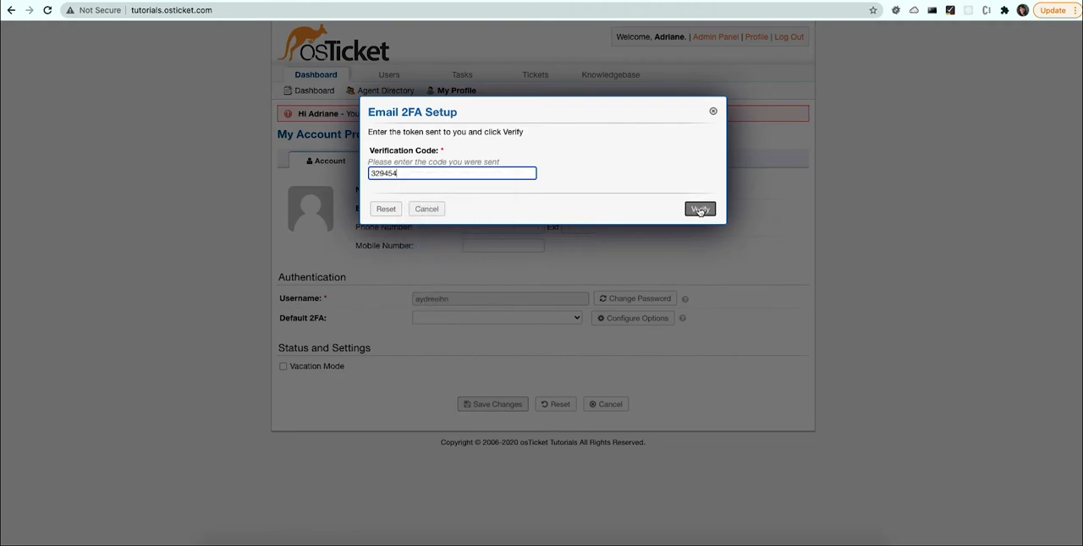
left_click(700, 209)
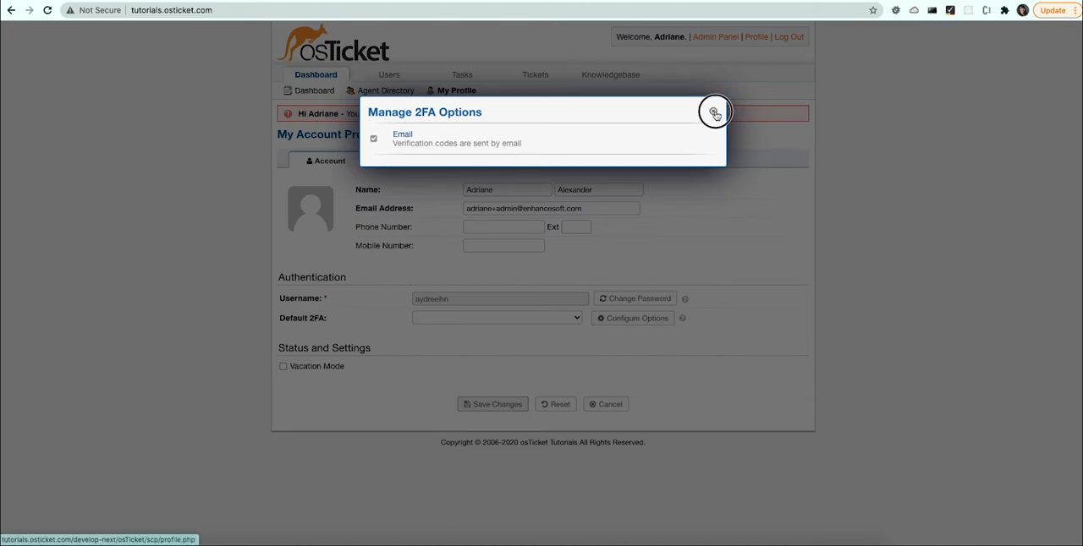
Select Email in the Default 2FA dropdown and save the profile changes
left_click(714, 111)
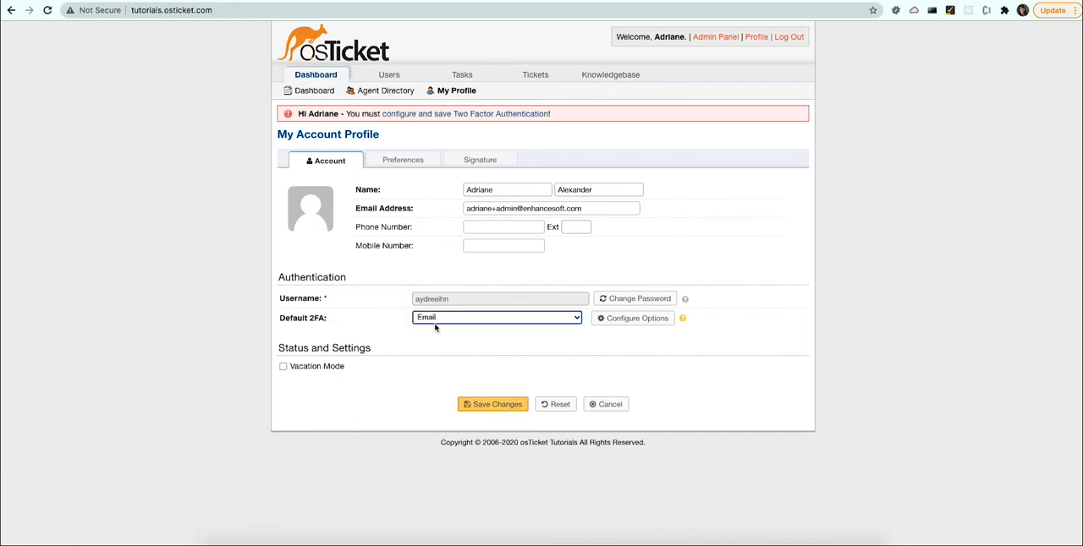
left_click(492, 404)
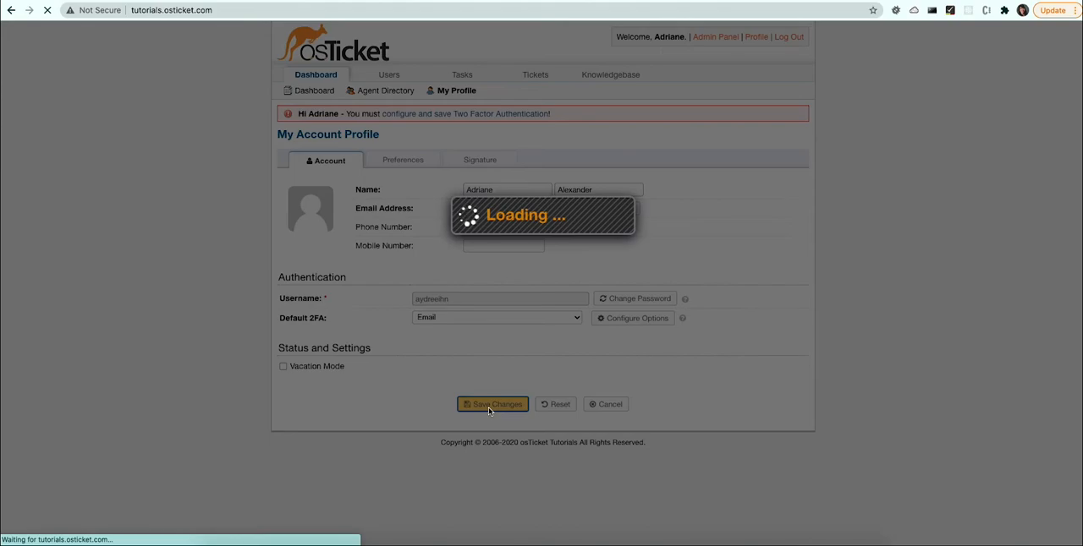
left_click(493, 404)
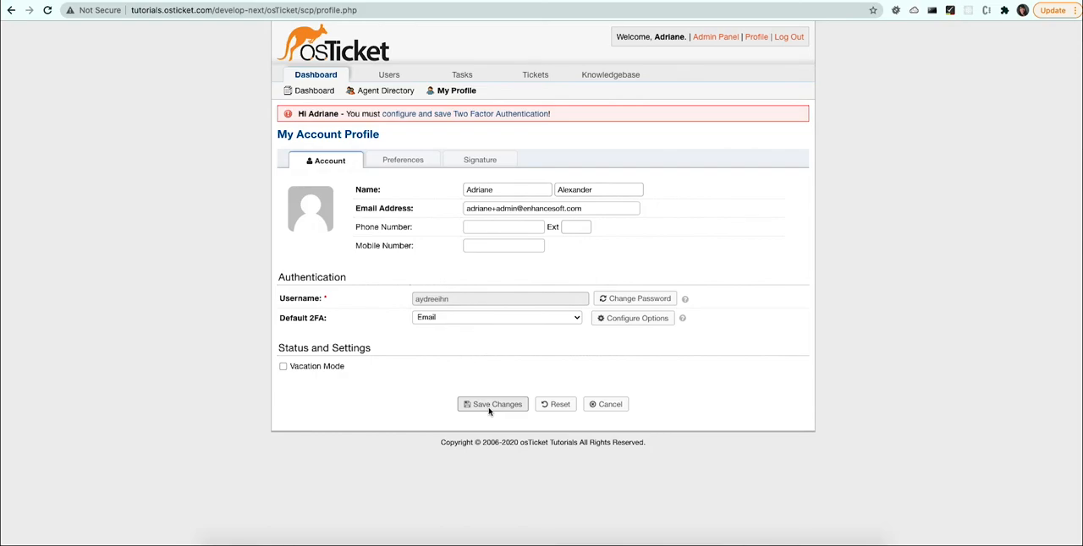
mouse_move(802, 64)
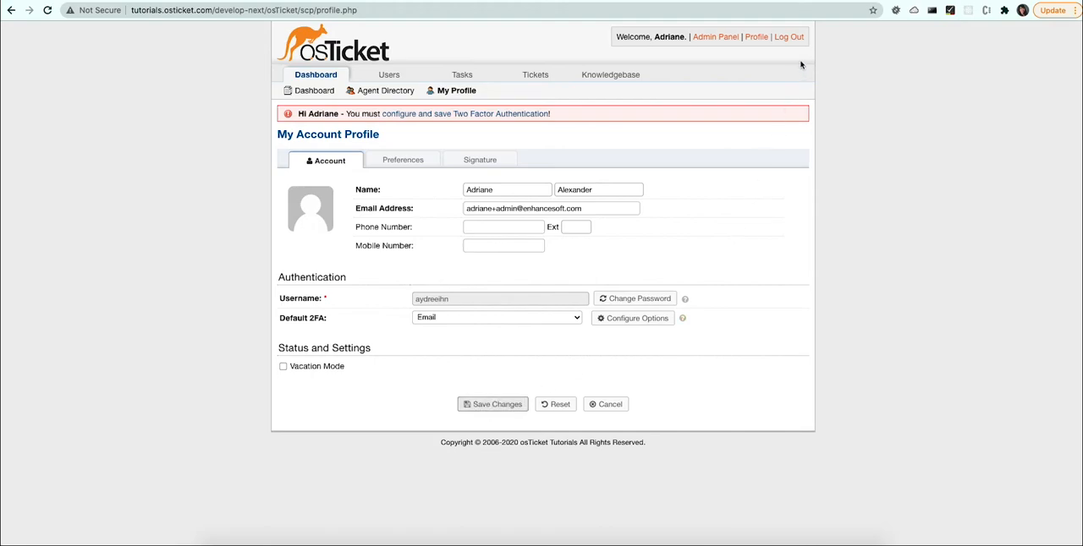
left_click(789, 37)
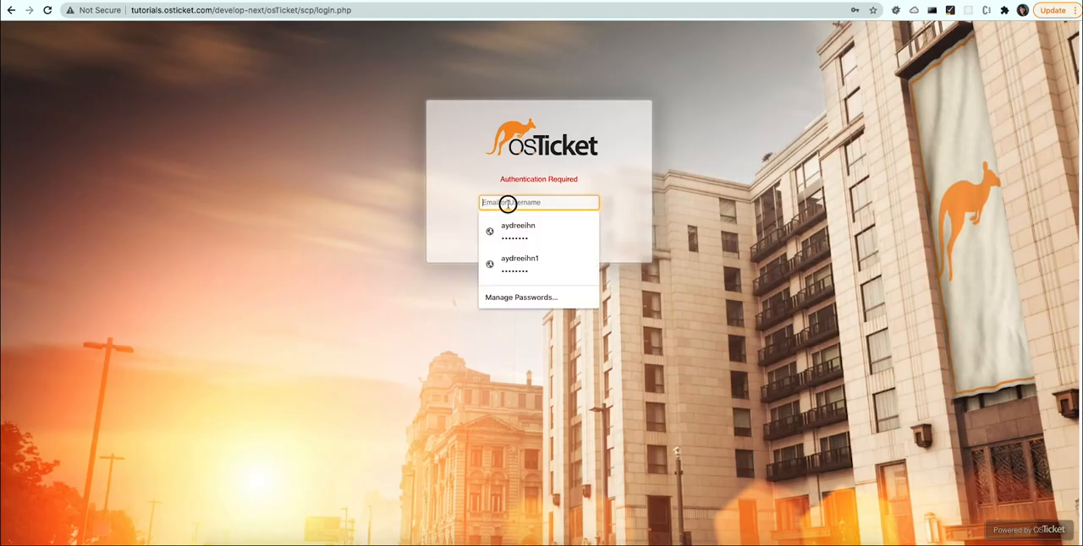
left_click(518, 230)
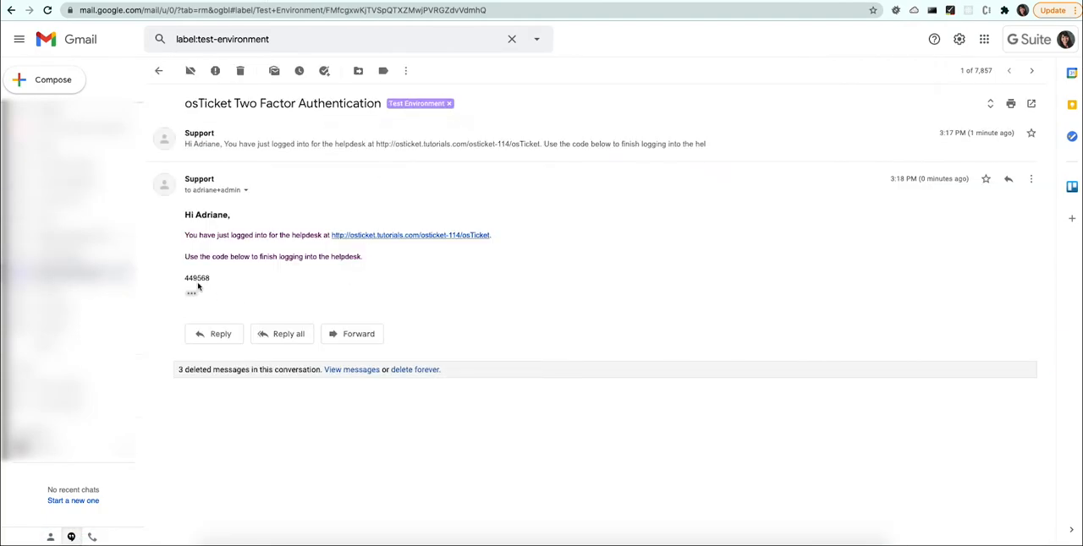
double_click(197, 277)
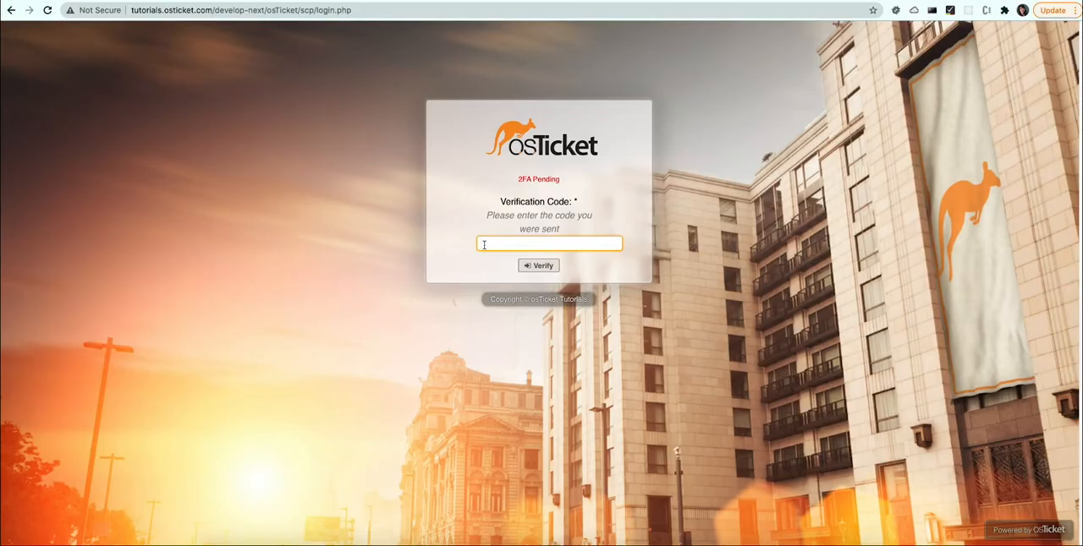
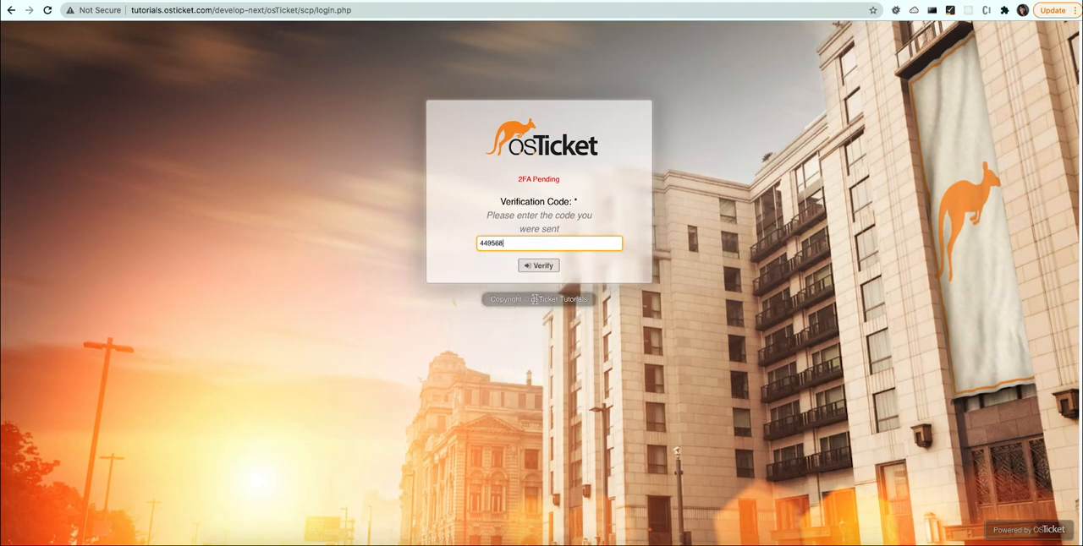
left_click(538, 265)
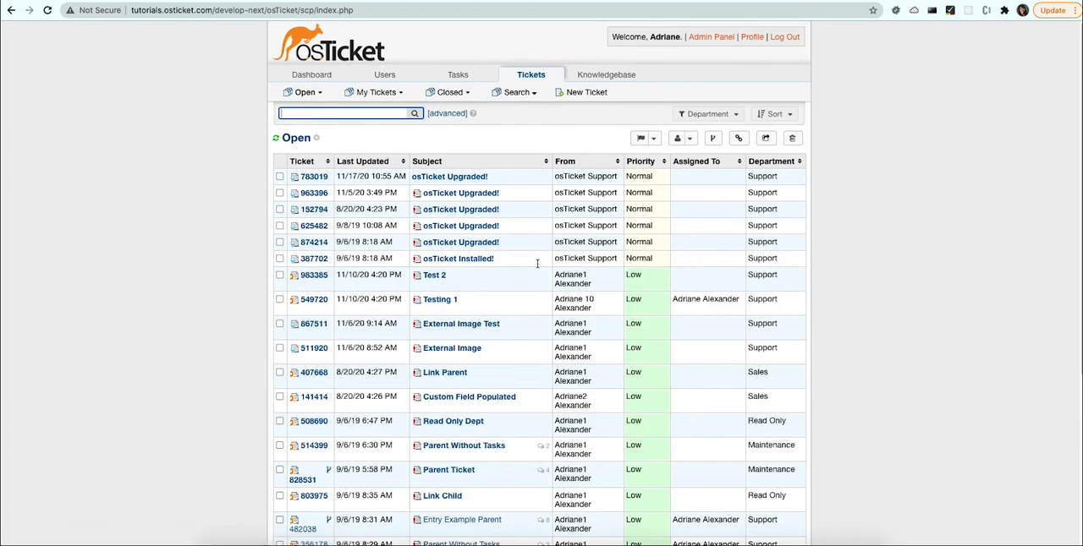
mouse_move(173, 375)
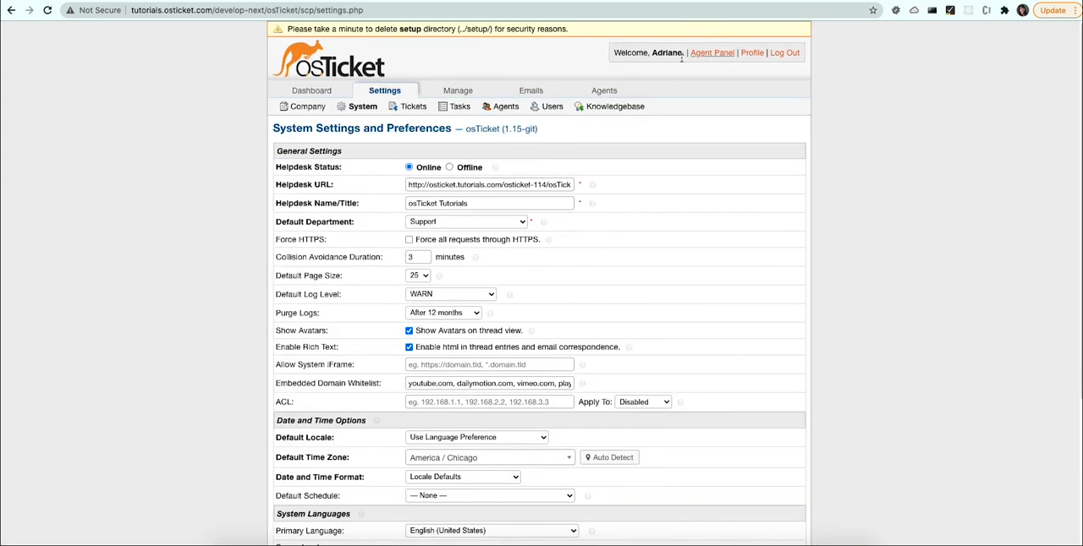
left_click(604, 91)
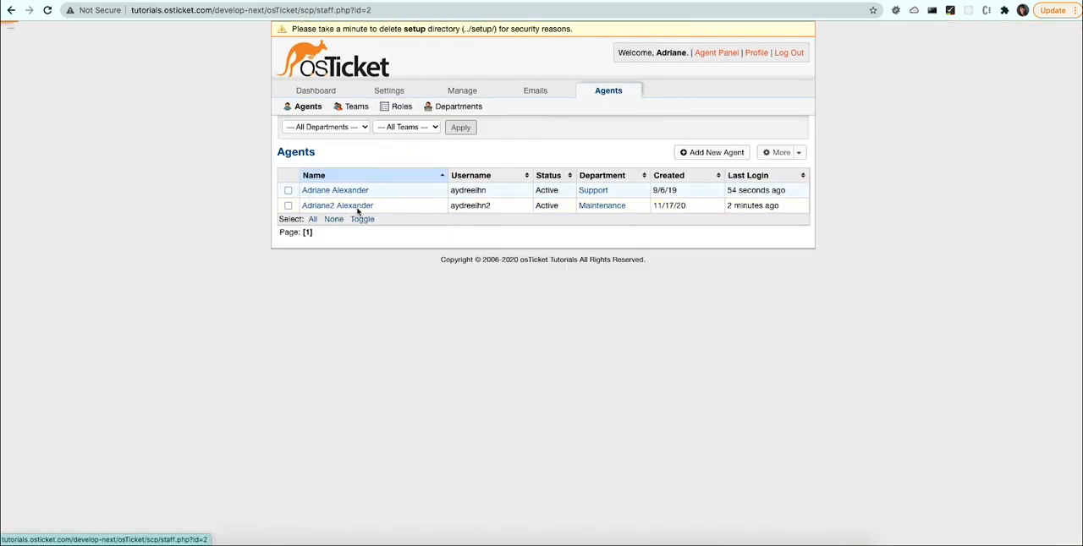
left_click(336, 206)
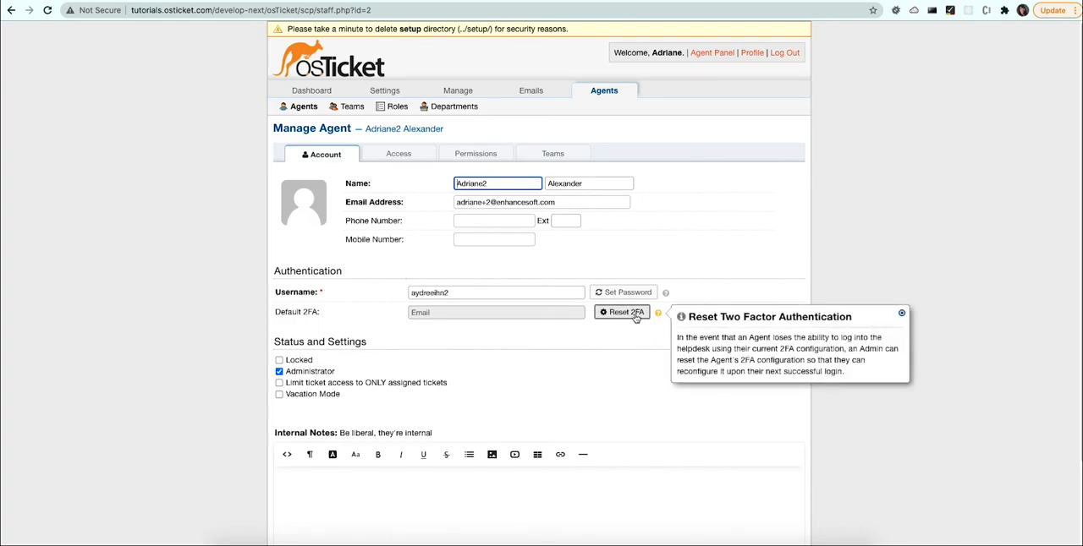
left_click(623, 313)
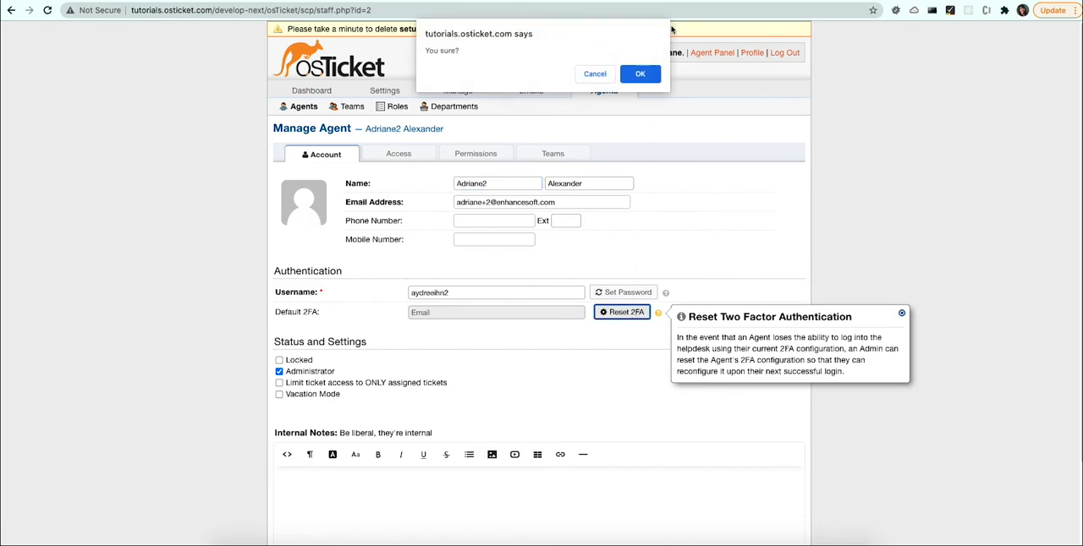
left_click(640, 74)
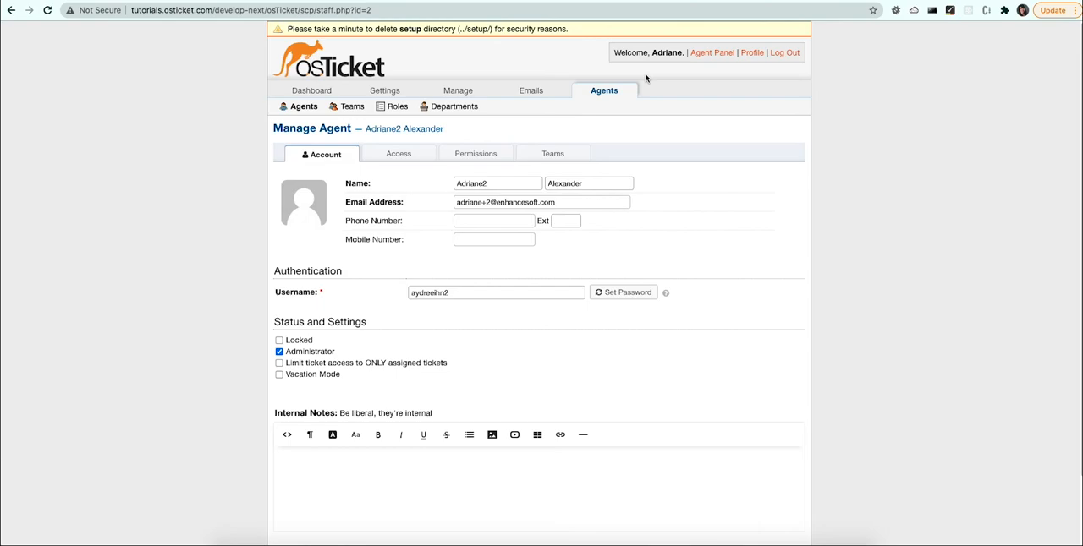
left_click(784, 52)
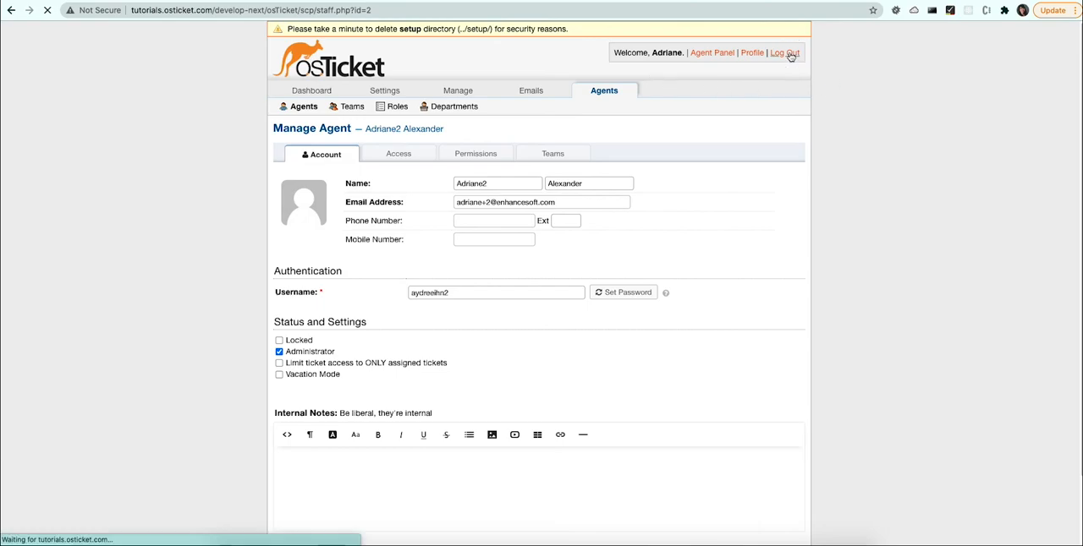
Sign in with Adriane2's saved credentials, landing on the profile's 2FA setup notice
left_click(781, 53)
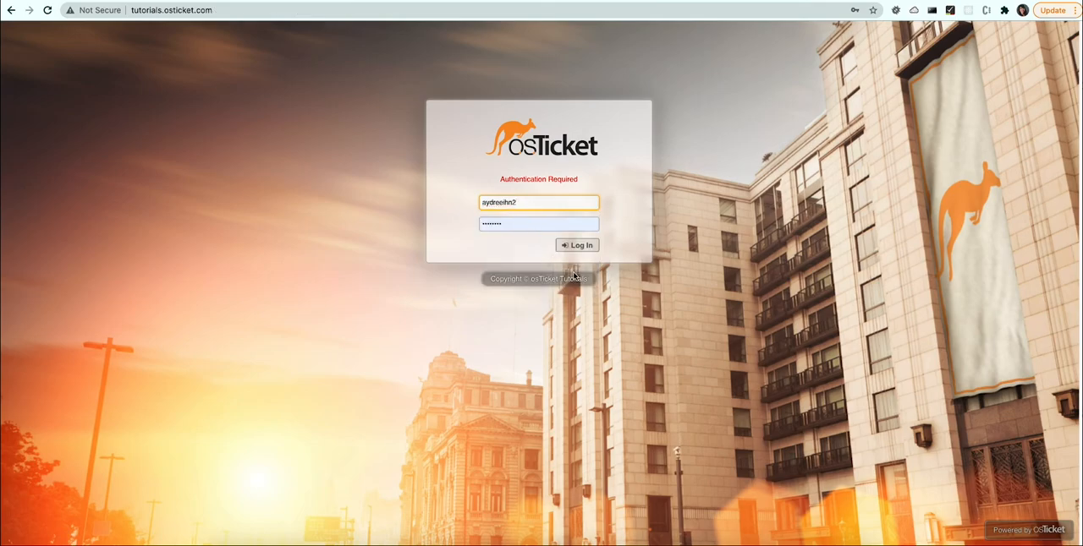
left_click(577, 244)
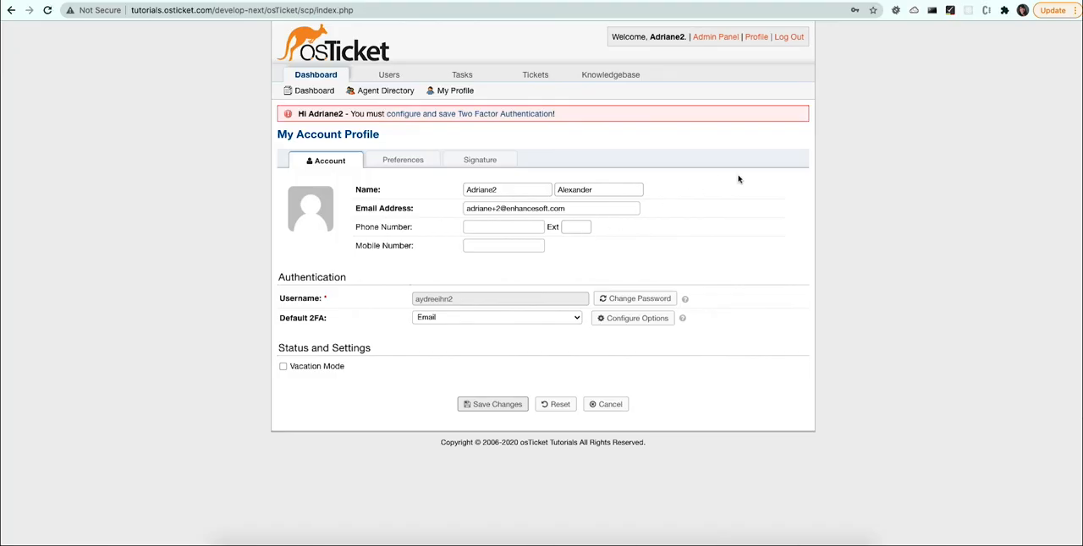